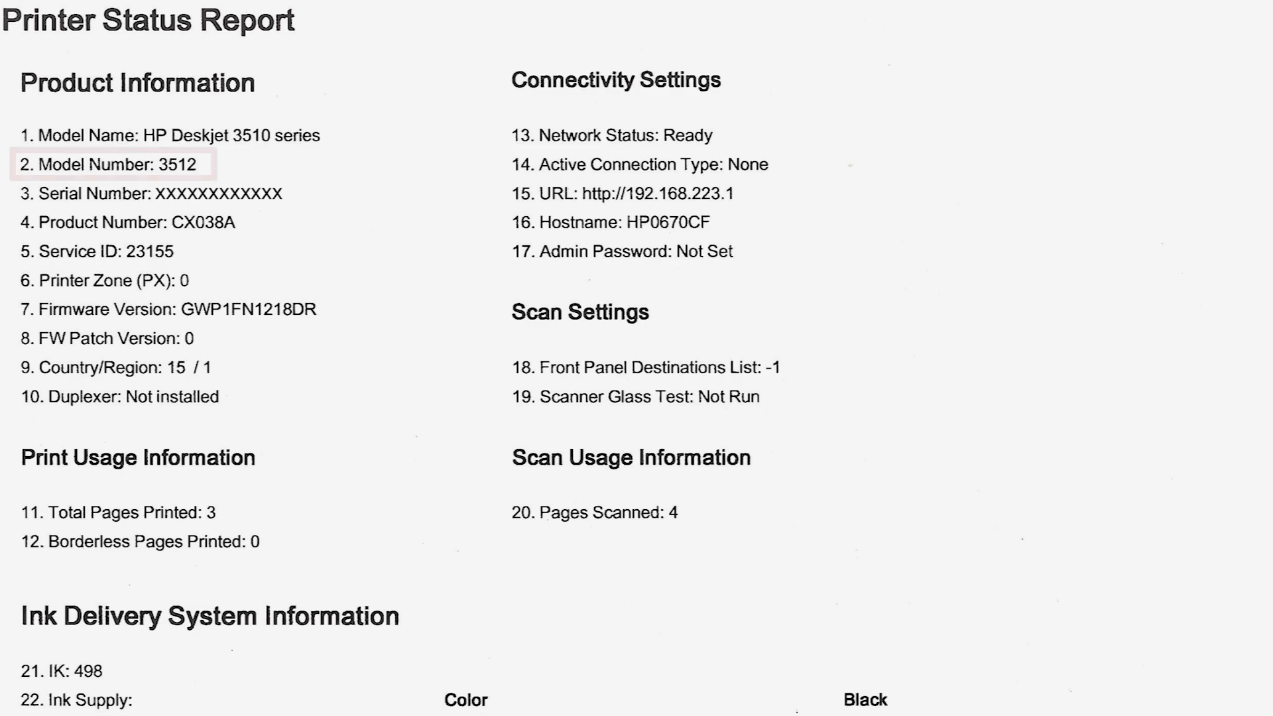
# - Move the red highlight box from the Model Number line to the Serial Number line
pyautogui.click(151, 193)
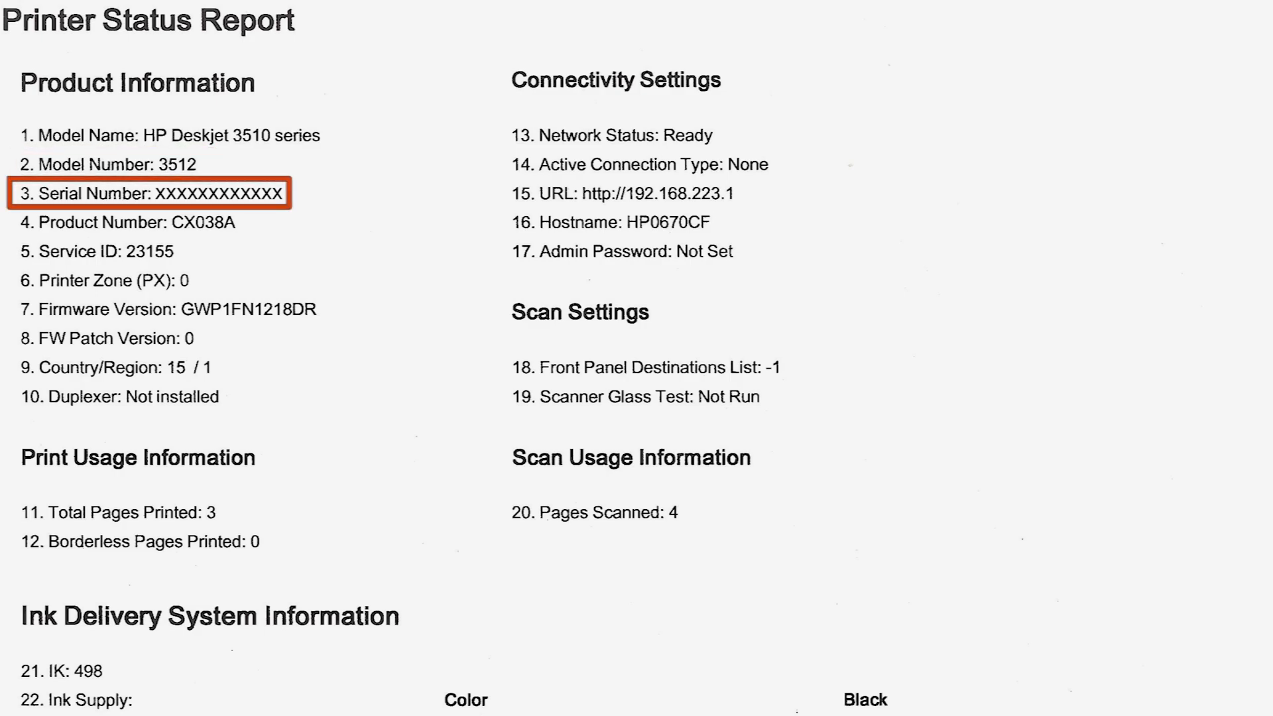